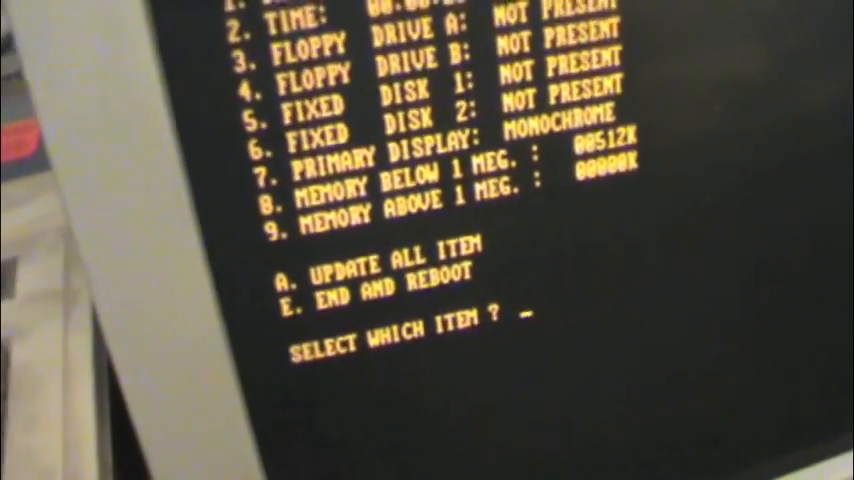
pyautogui.write('3')
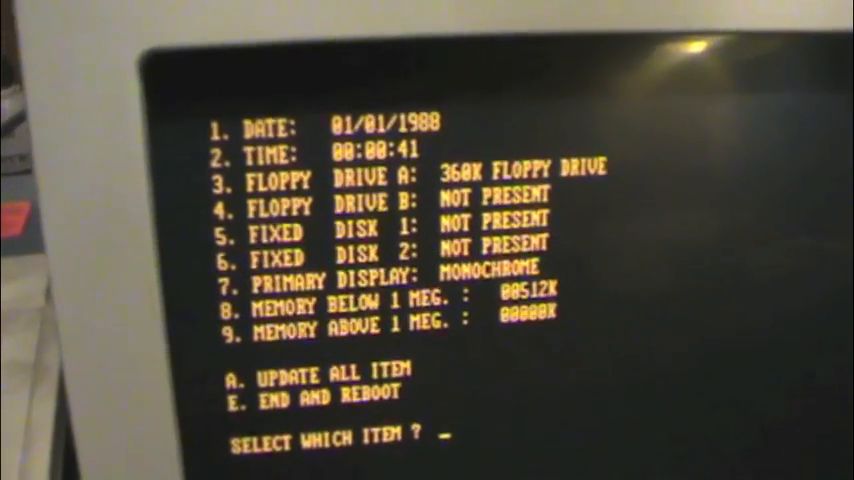
pyautogui.write('5')
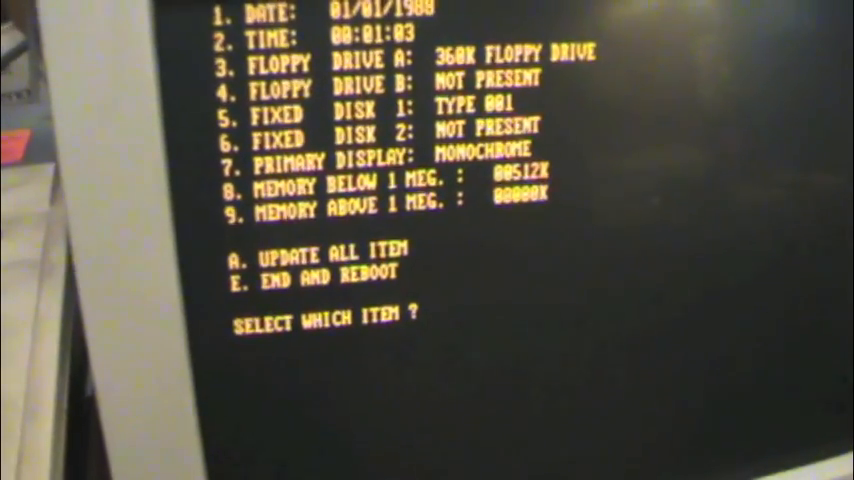
pyautogui.write('E')
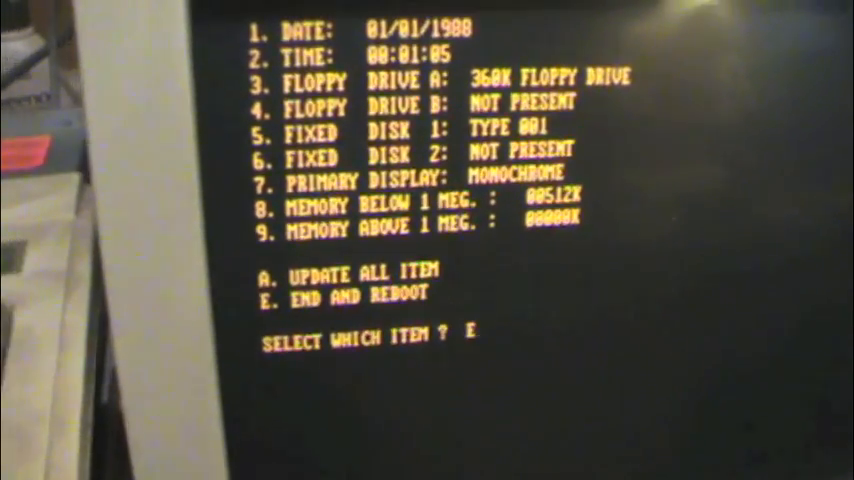